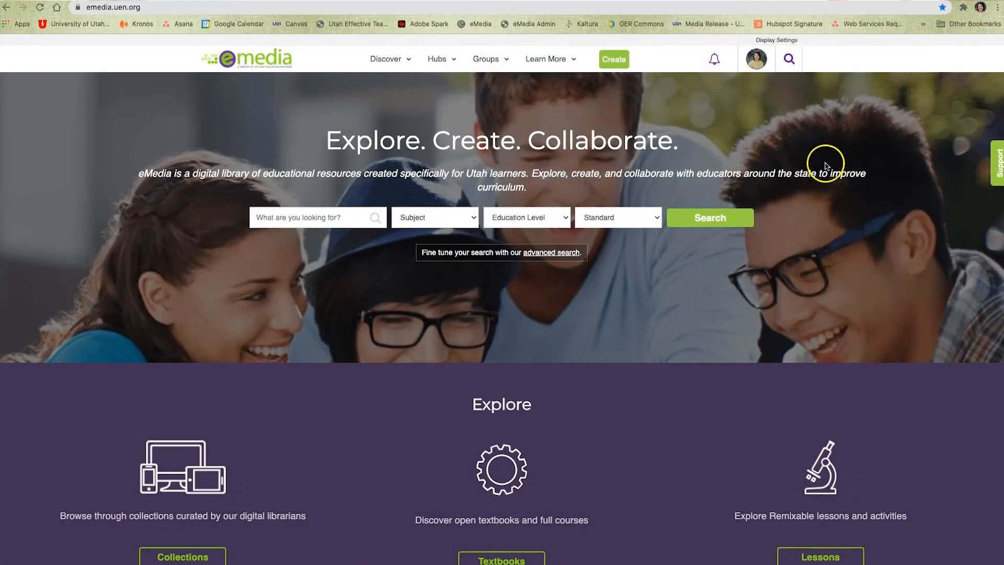
Look at the account menu and the help and support form, then dismiss both.
left_click(755, 58)
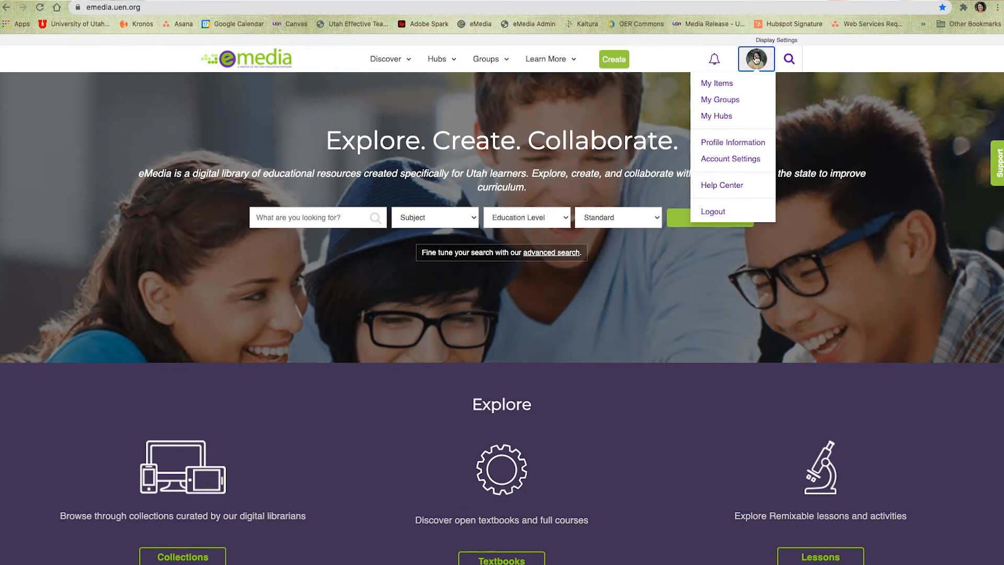
left_click(877, 84)
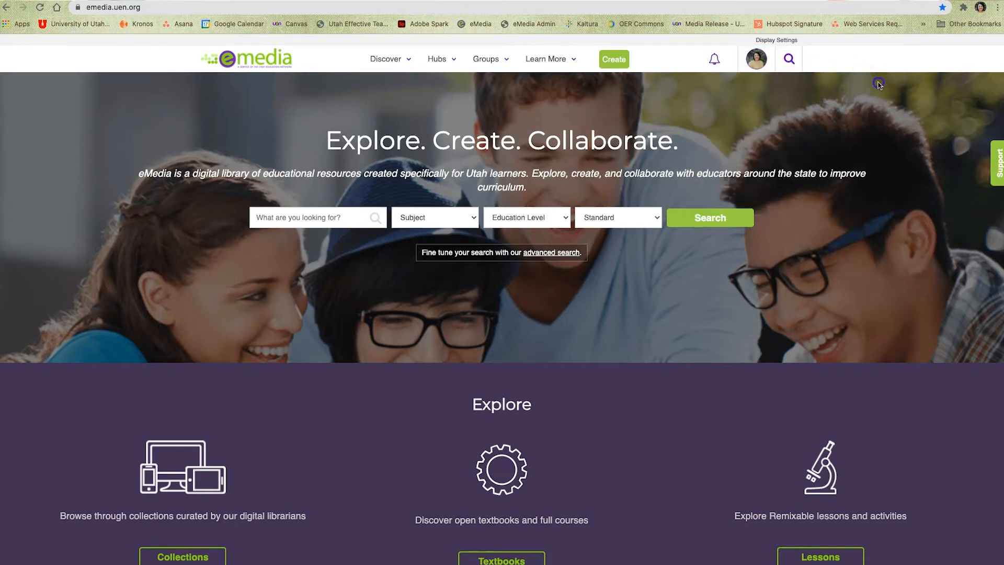
mouse_move(882, 84)
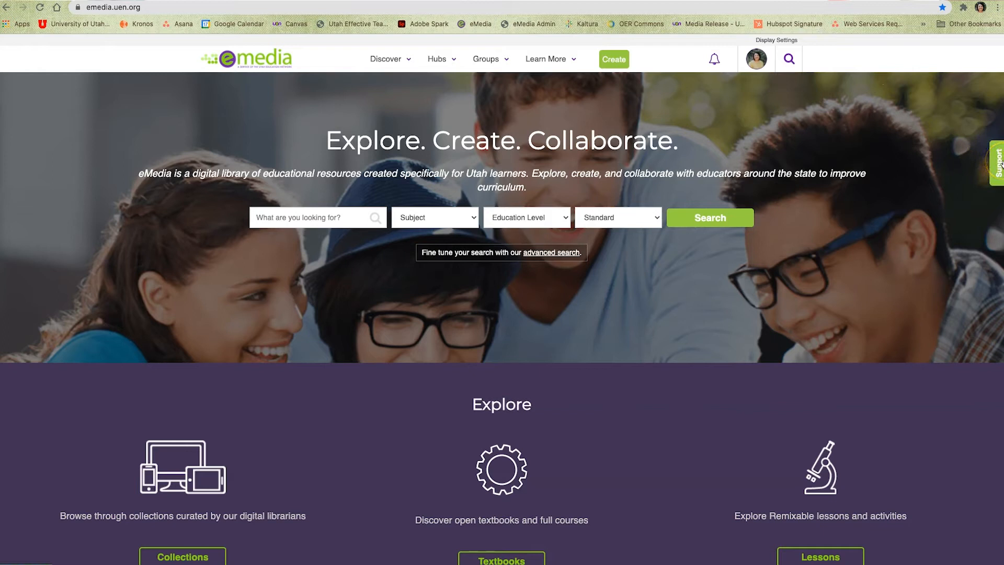
left_click(998, 162)
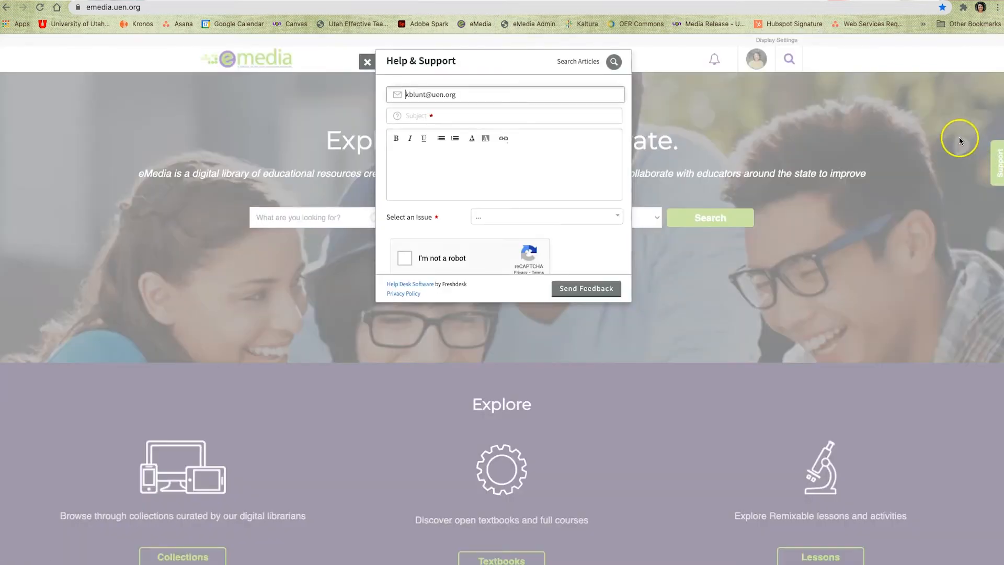
mouse_move(786, 104)
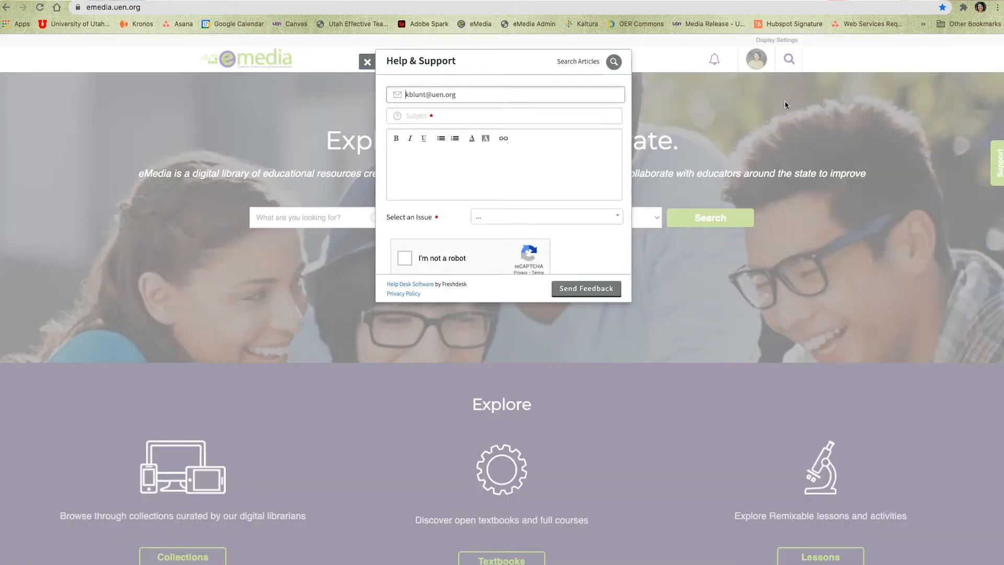
left_click(367, 61)
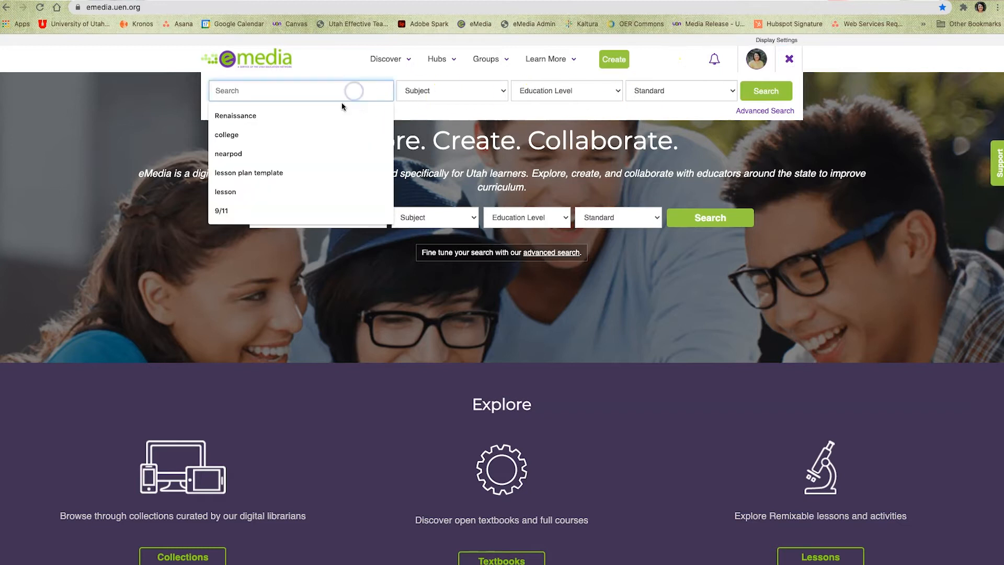
Search eMedia for Renaissance and go to the 'Movers and Shakers' lesson result.
left_click(236, 115)
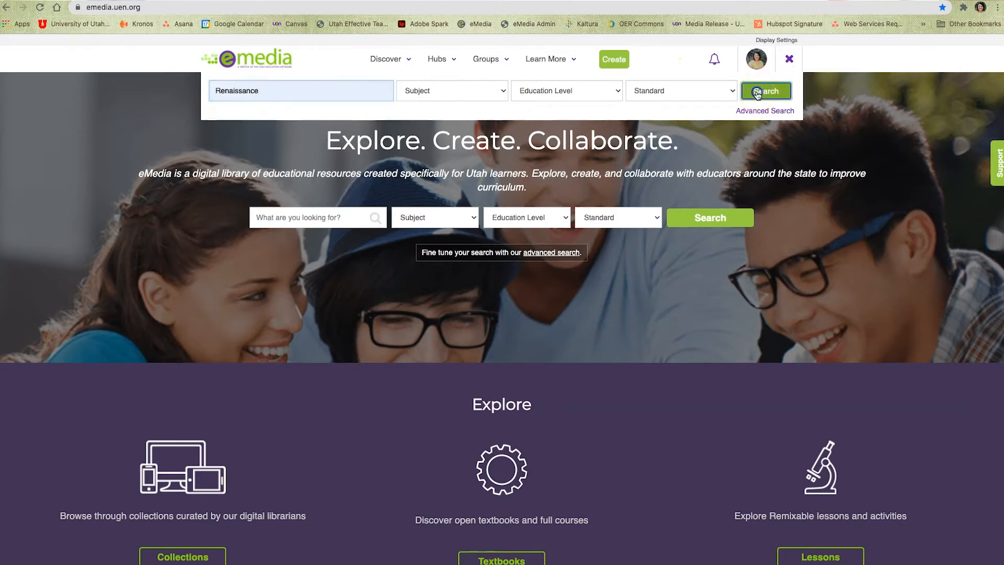
left_click(765, 90)
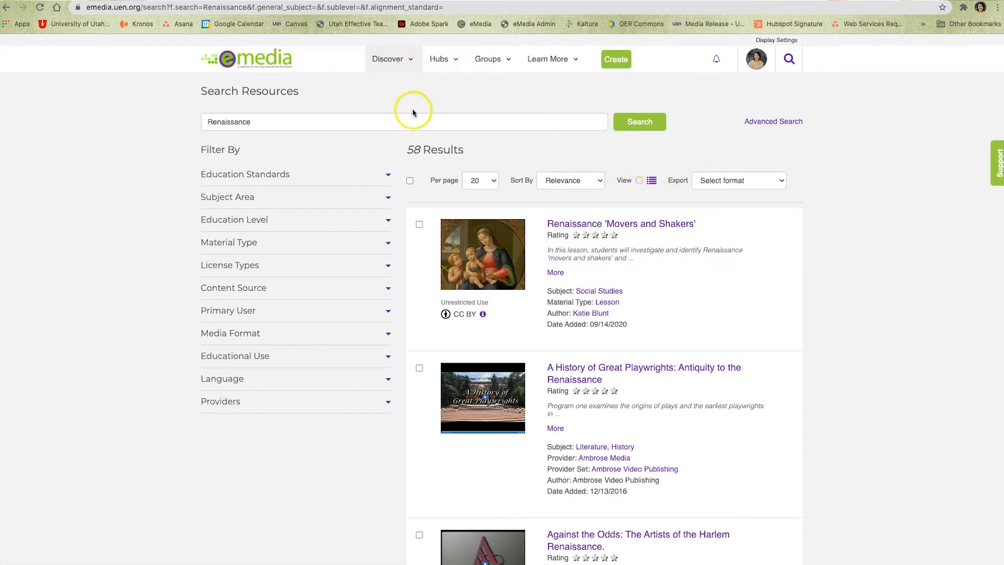
left_click(621, 222)
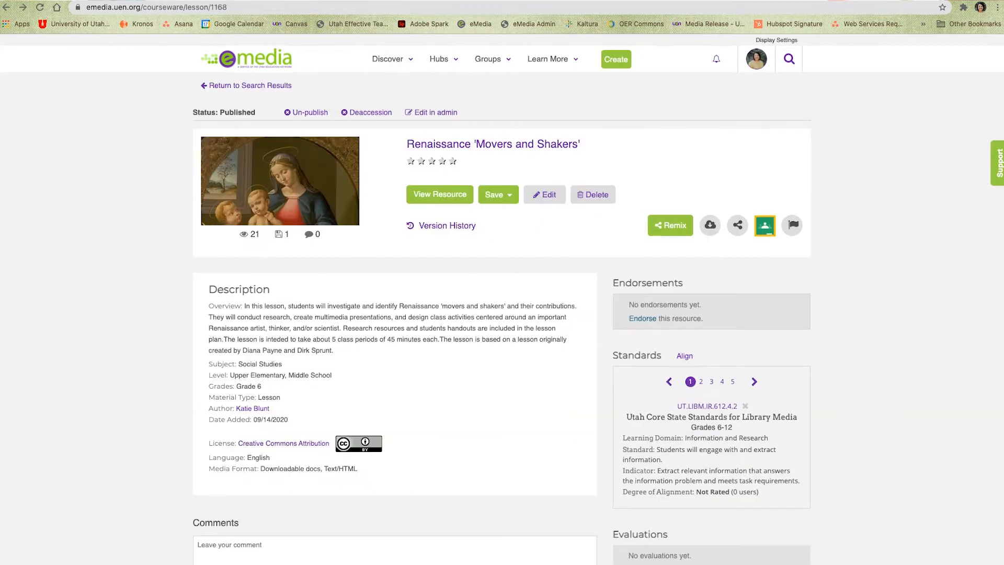
mouse_move(870, 143)
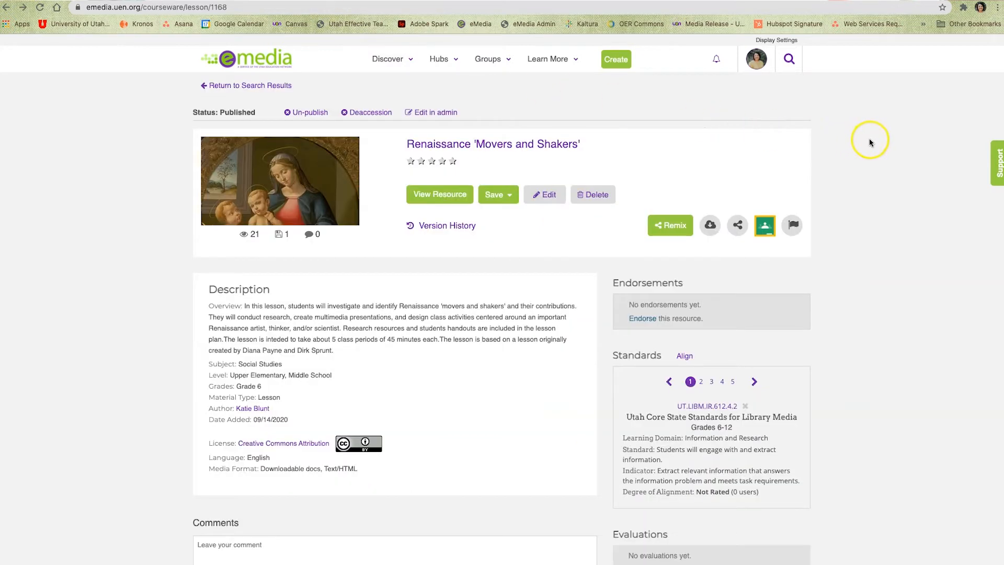
mouse_move(870, 142)
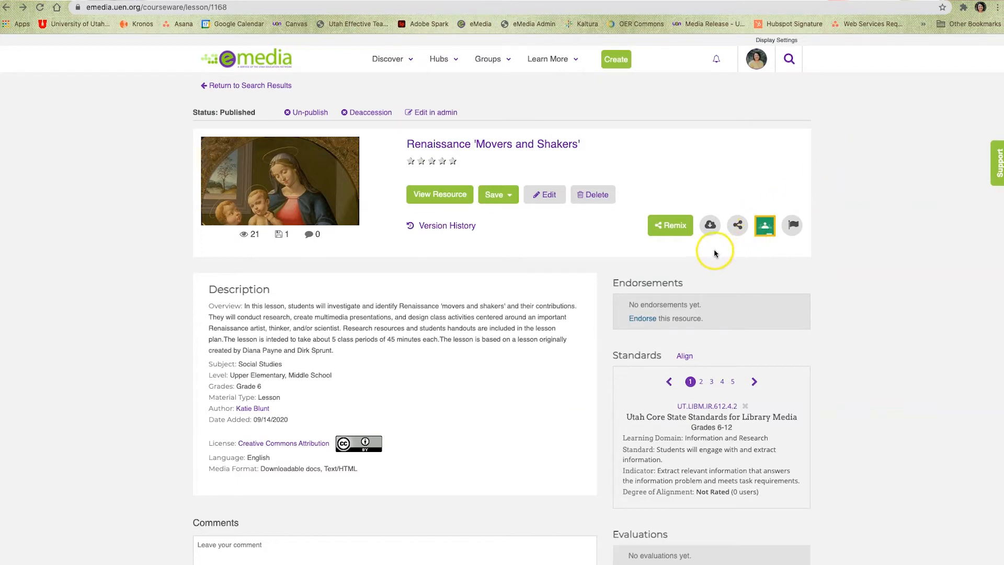
mouse_move(711, 241)
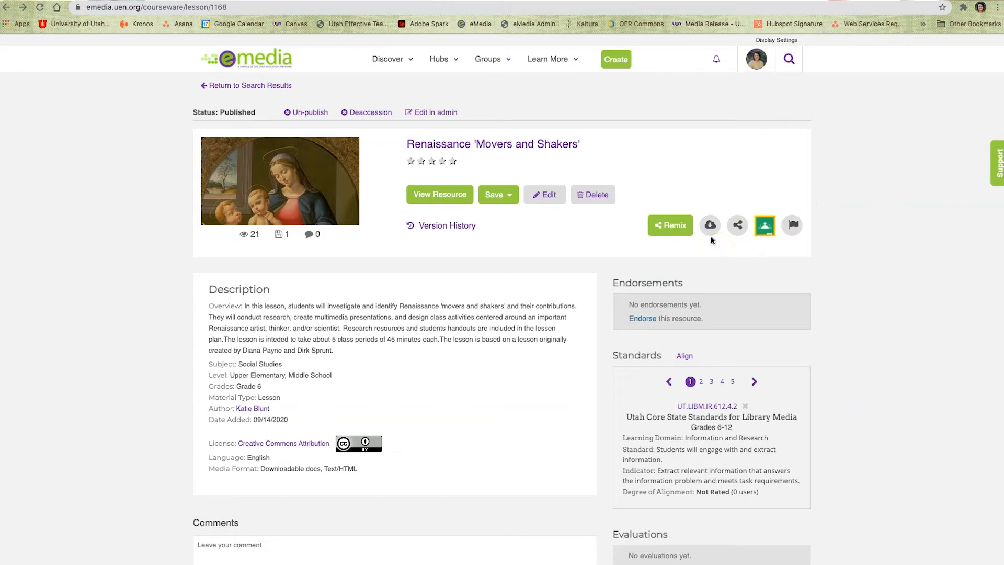
mouse_move(709, 225)
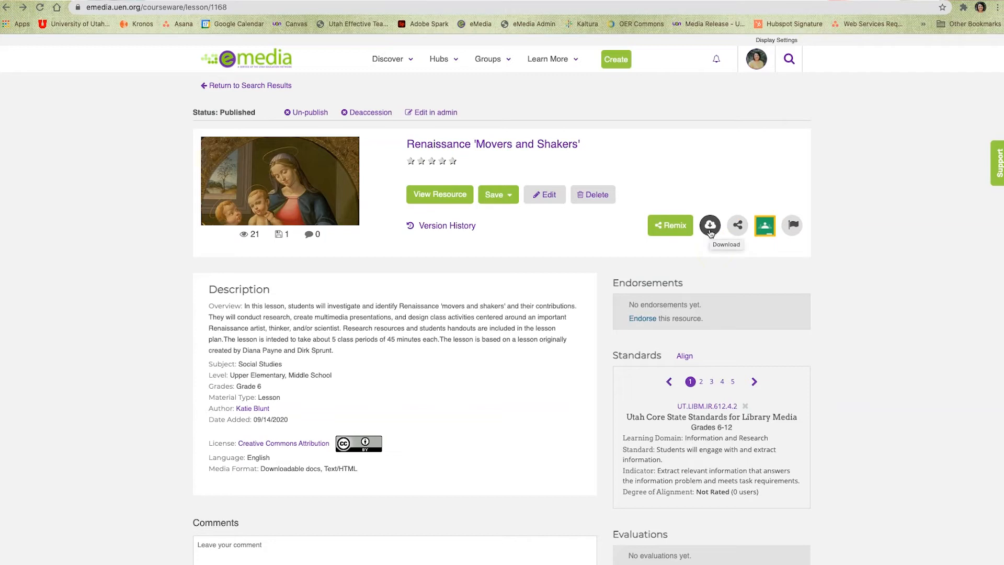
Download the Renaissance Movers and Shakers lesson as a PDF.
left_click(709, 225)
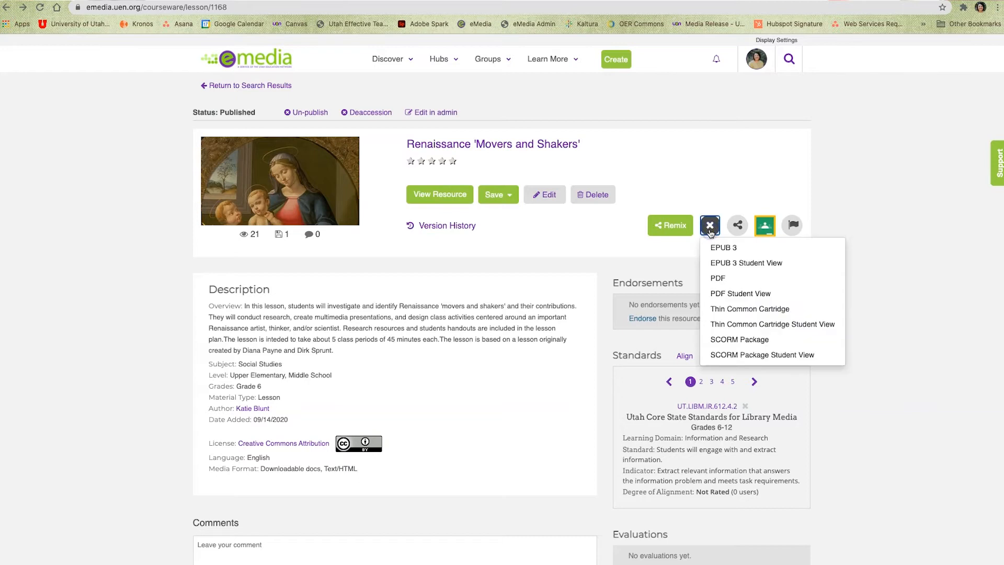
left_click(716, 276)
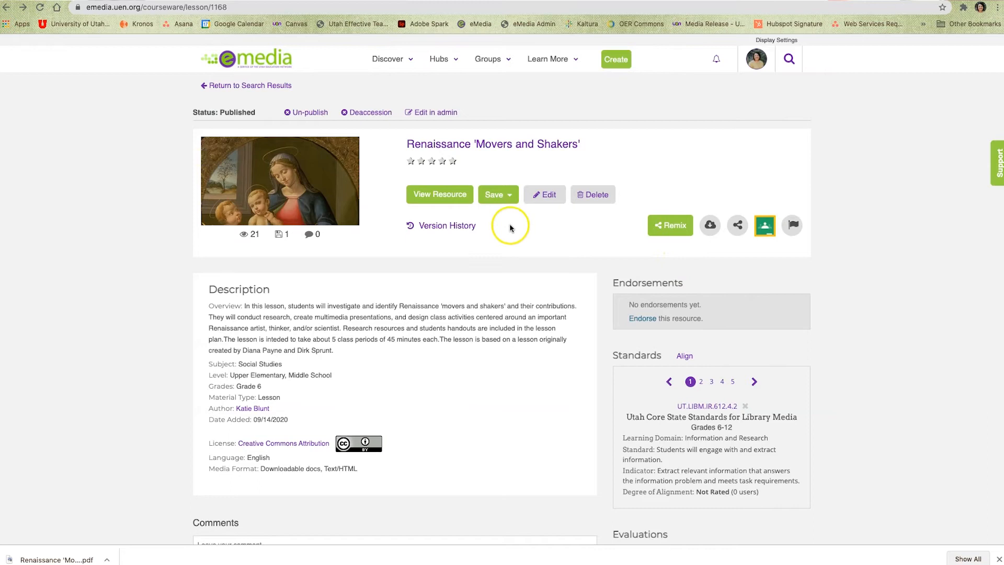
View the lesson's full resource and download a second PDF from its Download menu.
left_click(439, 195)
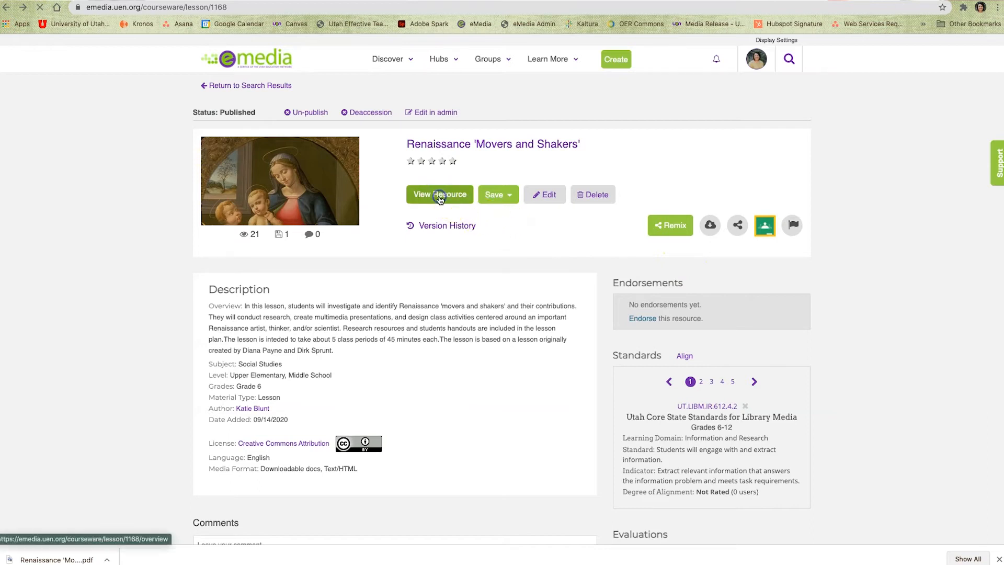
left_click(439, 195)
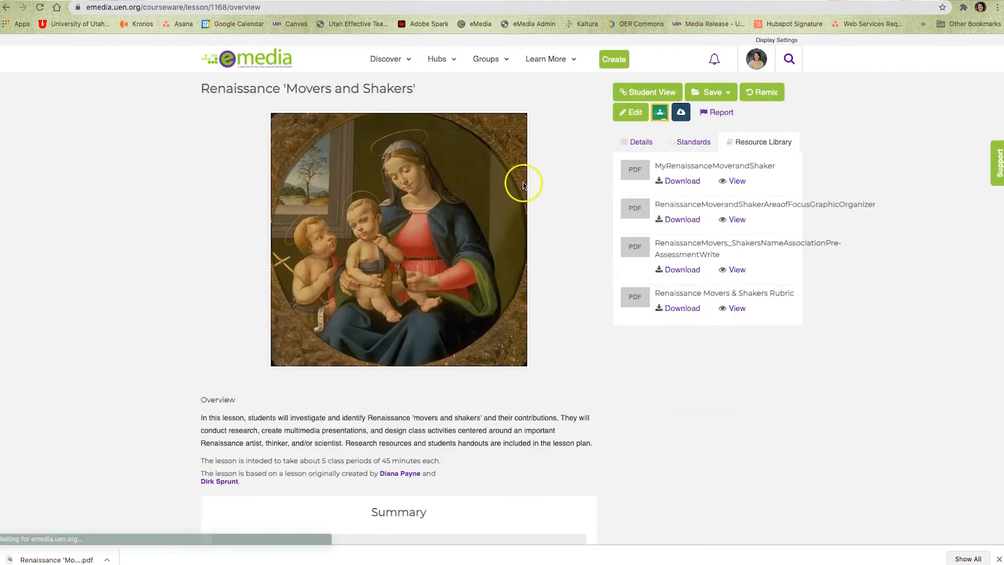
left_click(680, 112)
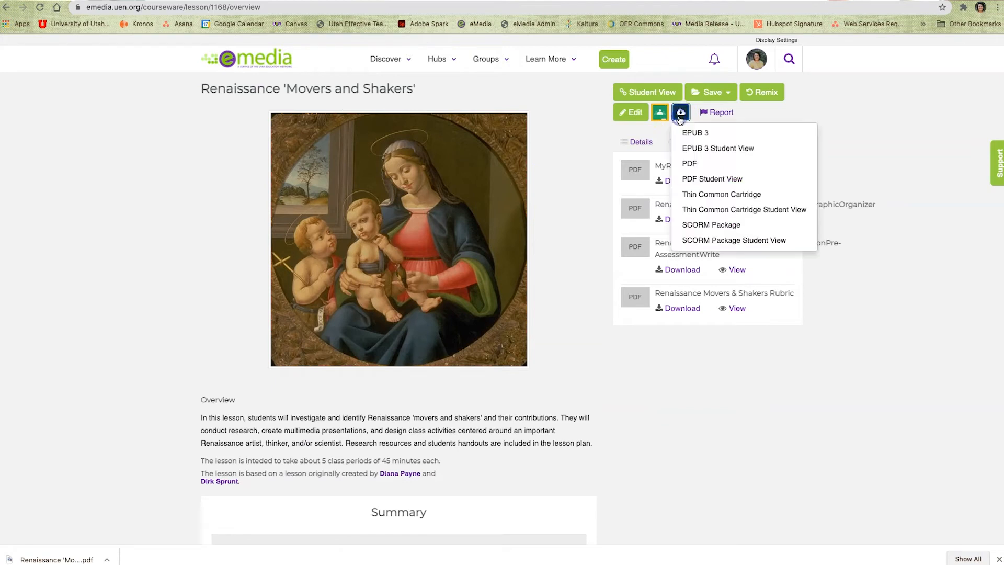
mouse_move(690, 166)
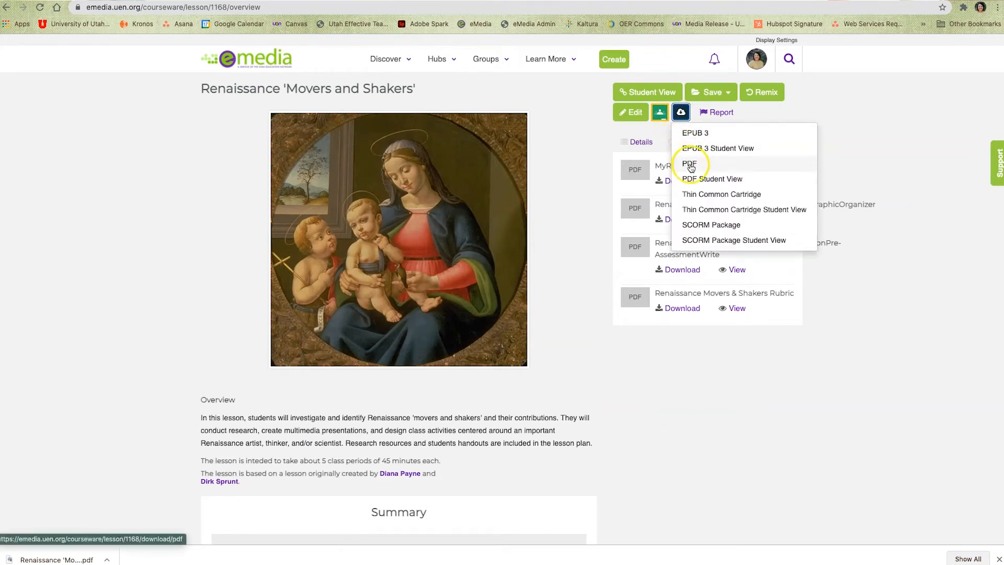
left_click(690, 165)
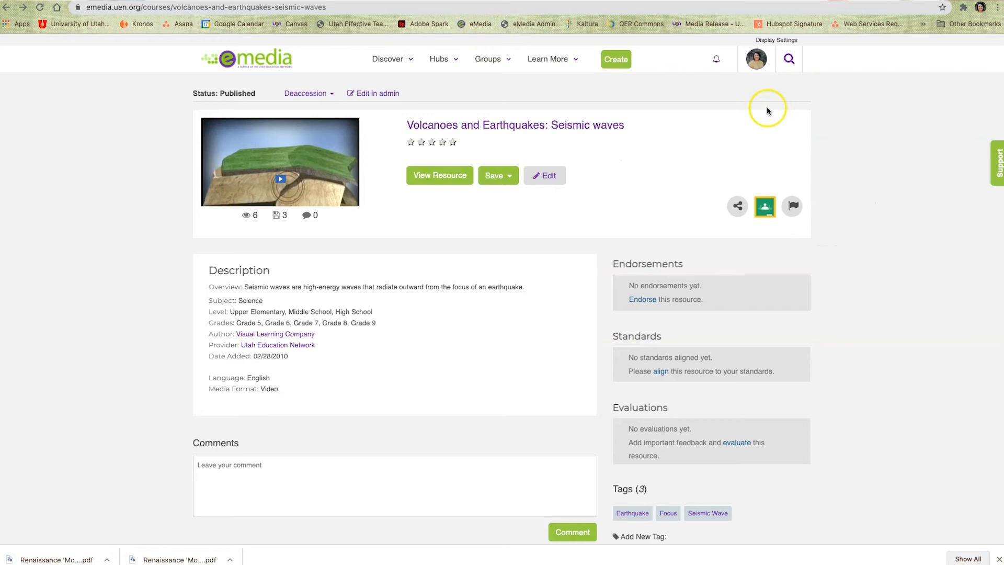
mouse_move(832, 131)
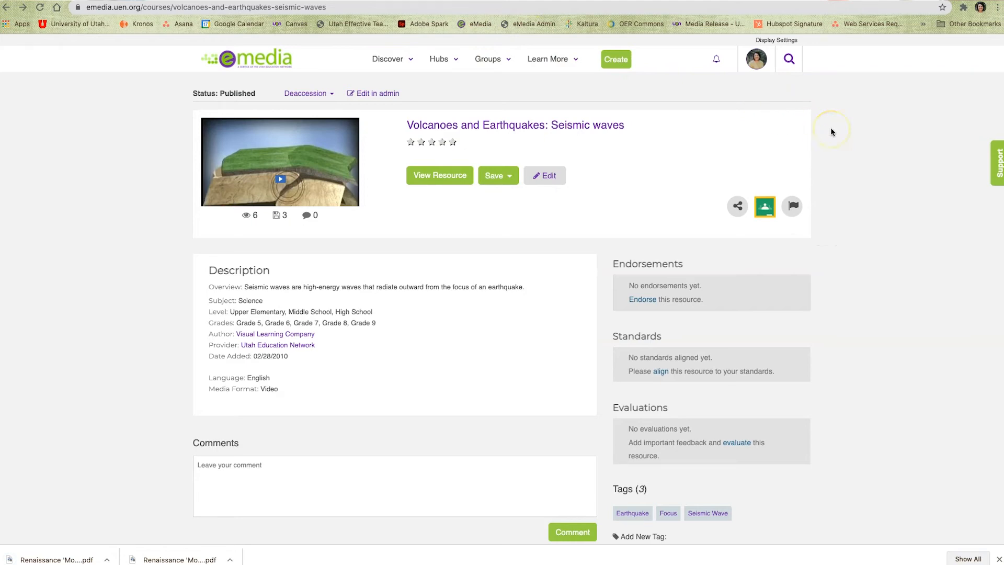
mouse_move(830, 152)
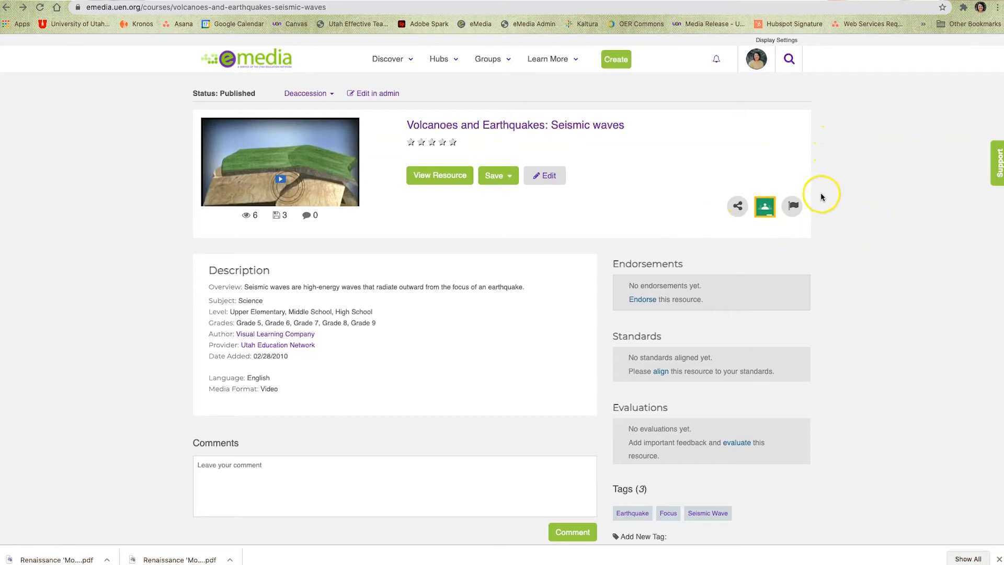
mouse_move(847, 207)
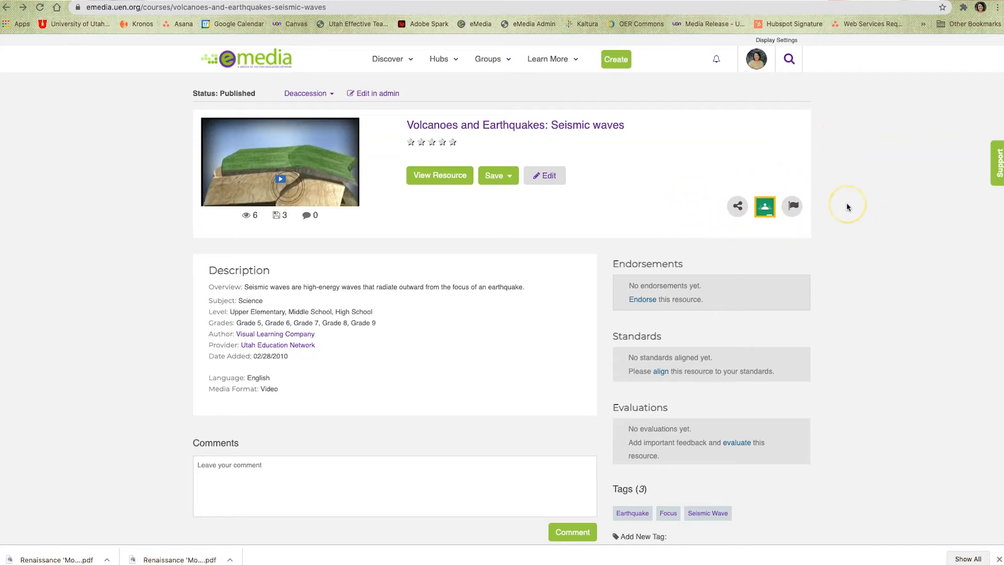
mouse_move(440, 179)
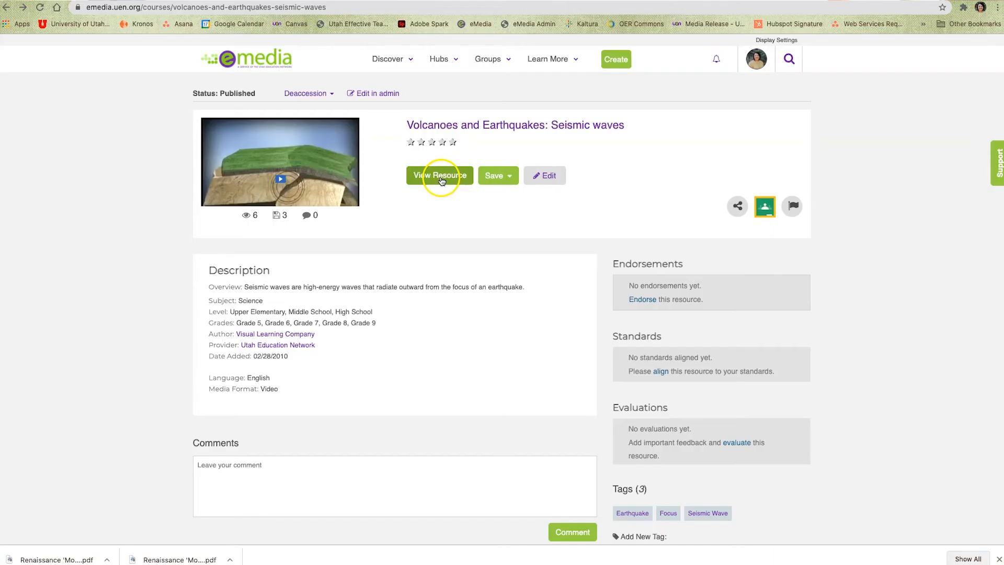
Play the Seismic waves video and download the clip as an MP4 from the player controls.
left_click(439, 176)
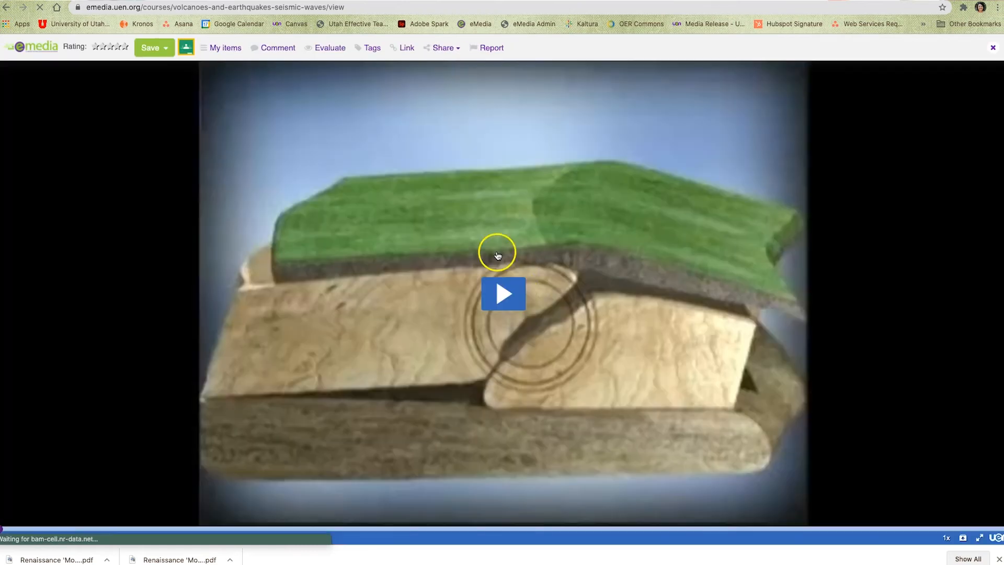
left_click(503, 293)
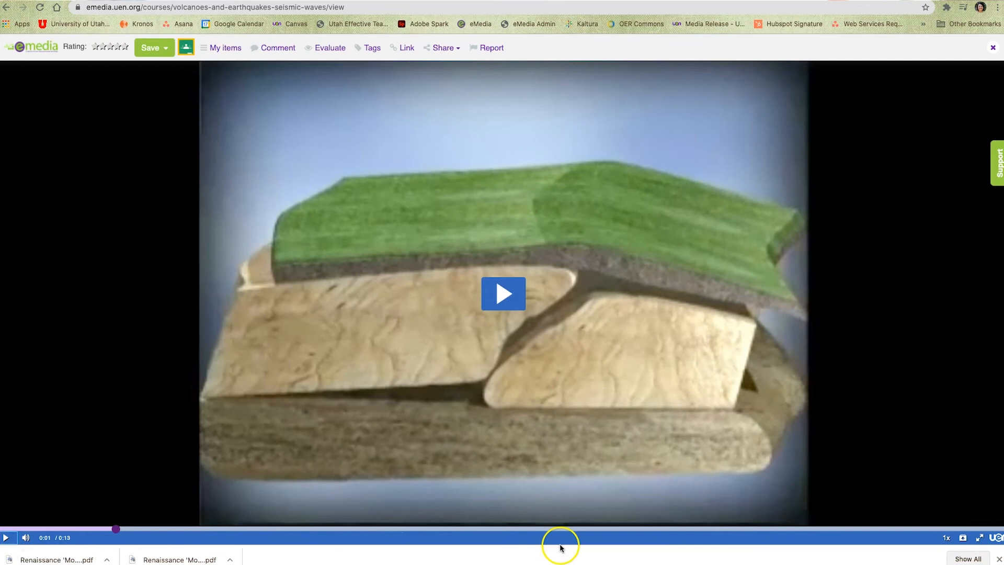
mouse_move(962, 537)
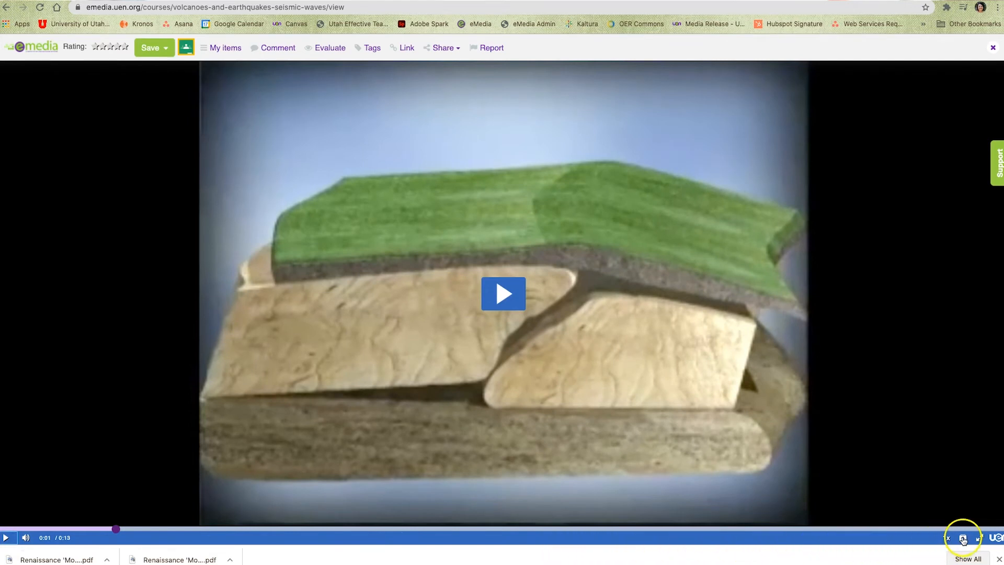
left_click(964, 537)
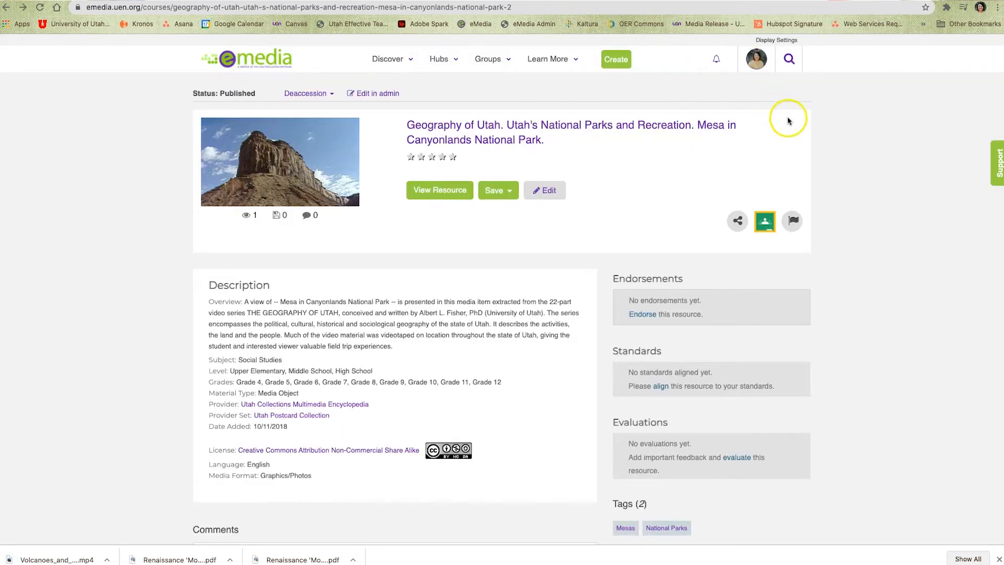
mouse_move(719, 242)
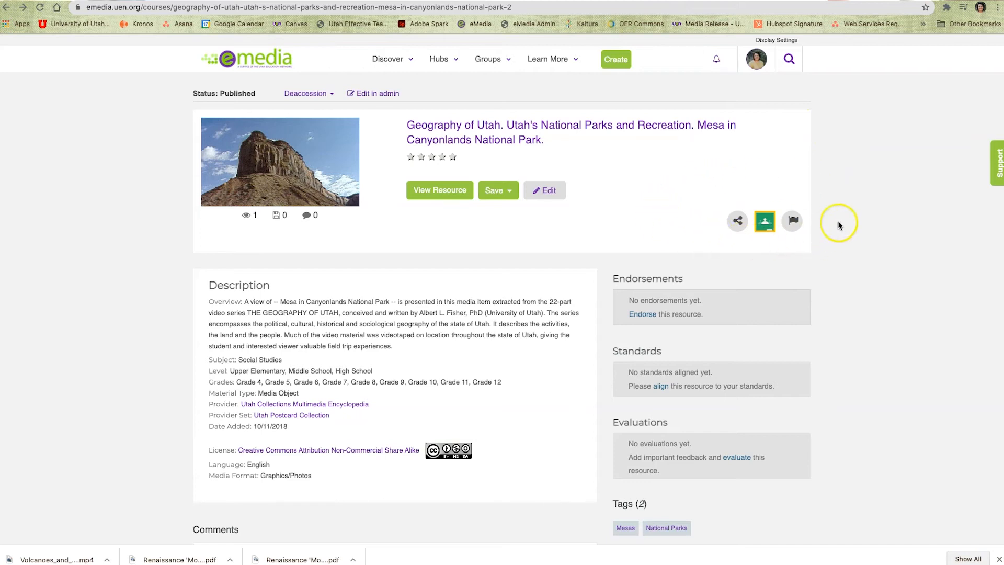
mouse_move(836, 188)
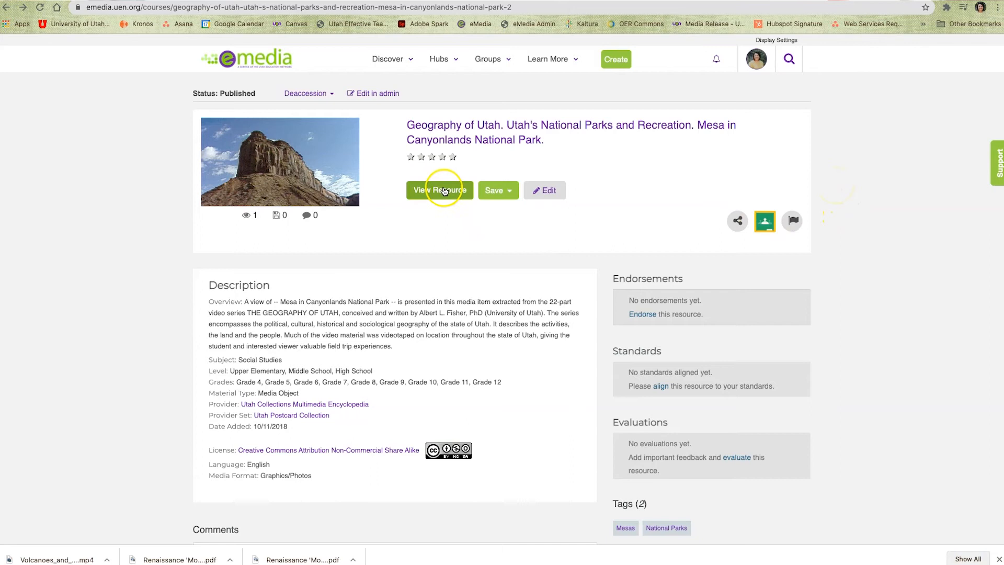
Download the Mesa in Canyonlands National Park photo as a JPG via View Resource.
left_click(439, 189)
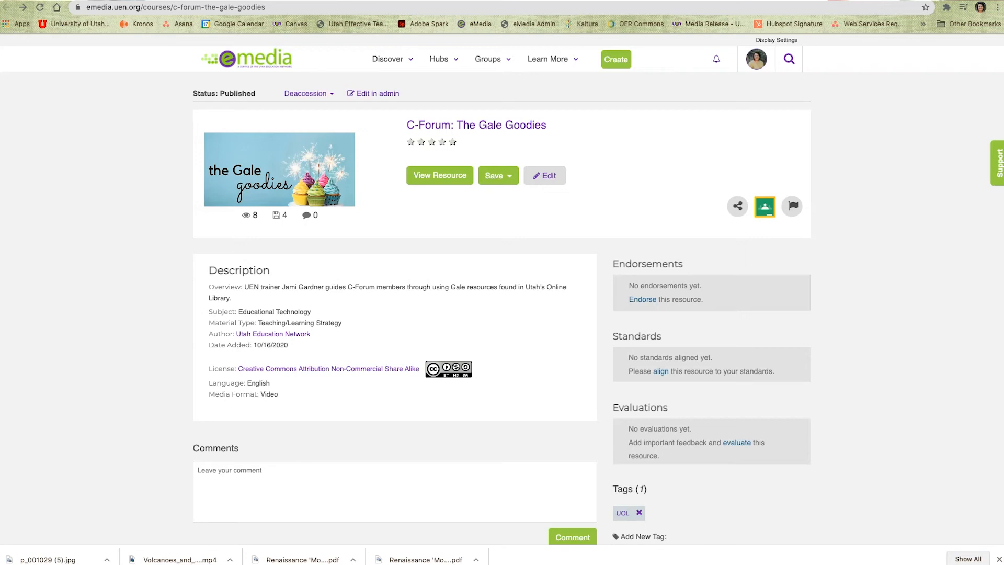
mouse_move(654, 15)
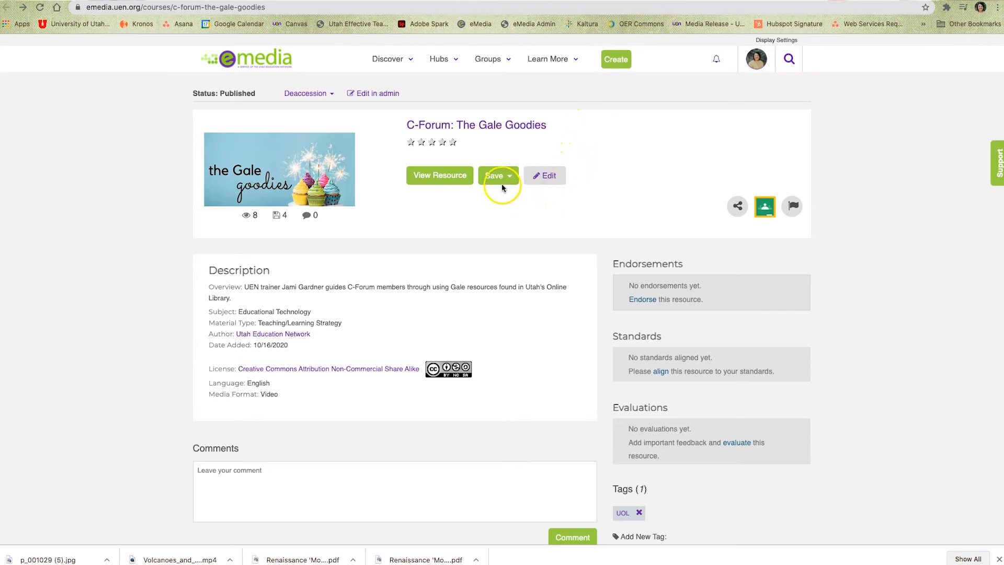
Show the Save menu listing My Items folders and My Groups for The Gale Goodies.
left_click(510, 176)
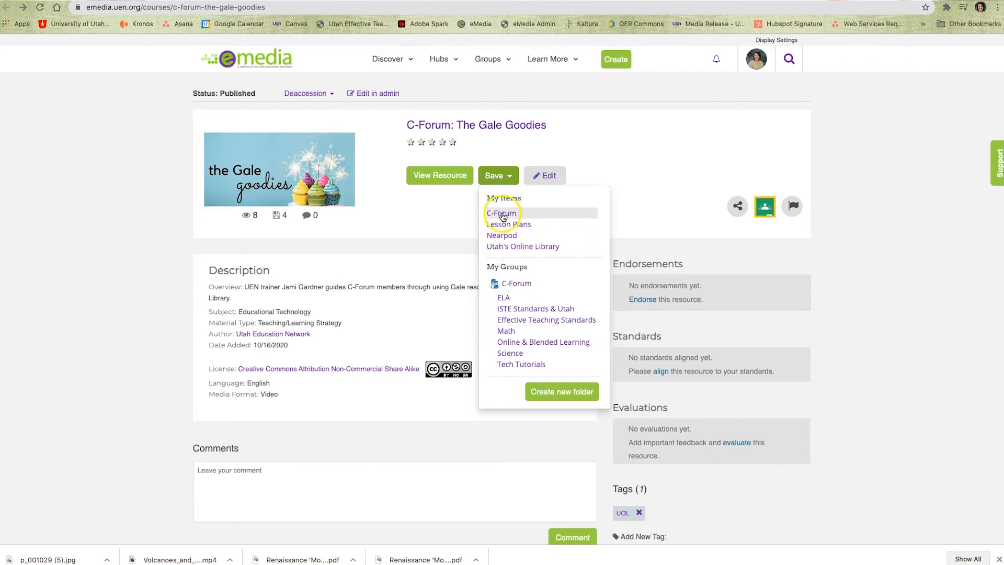
mouse_move(505, 224)
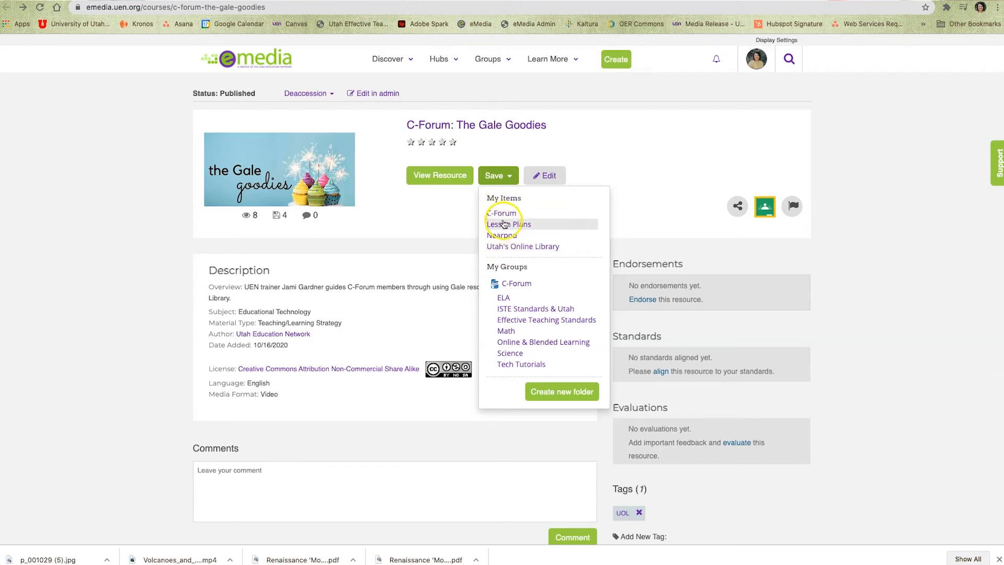
mouse_move(502, 246)
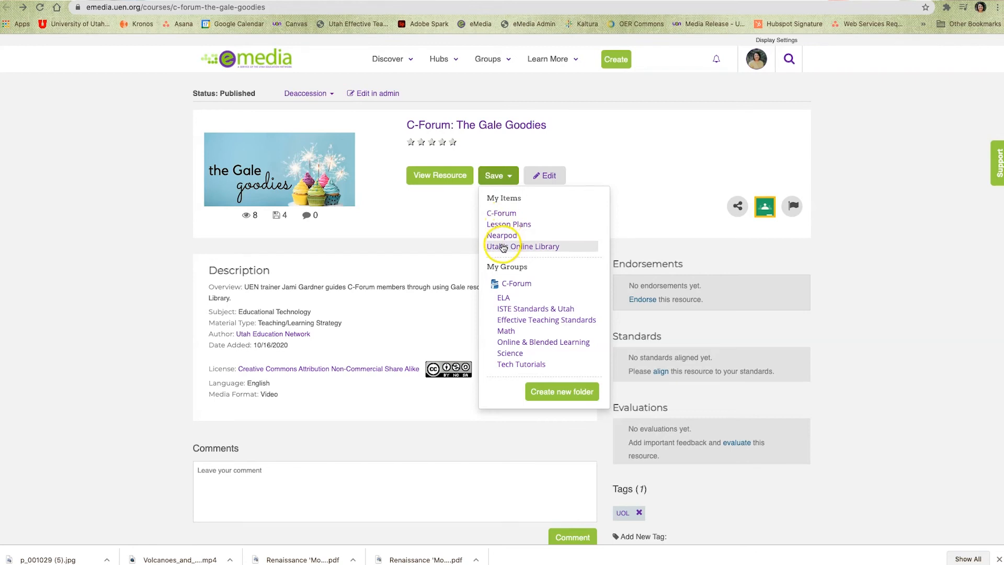
mouse_move(520, 287)
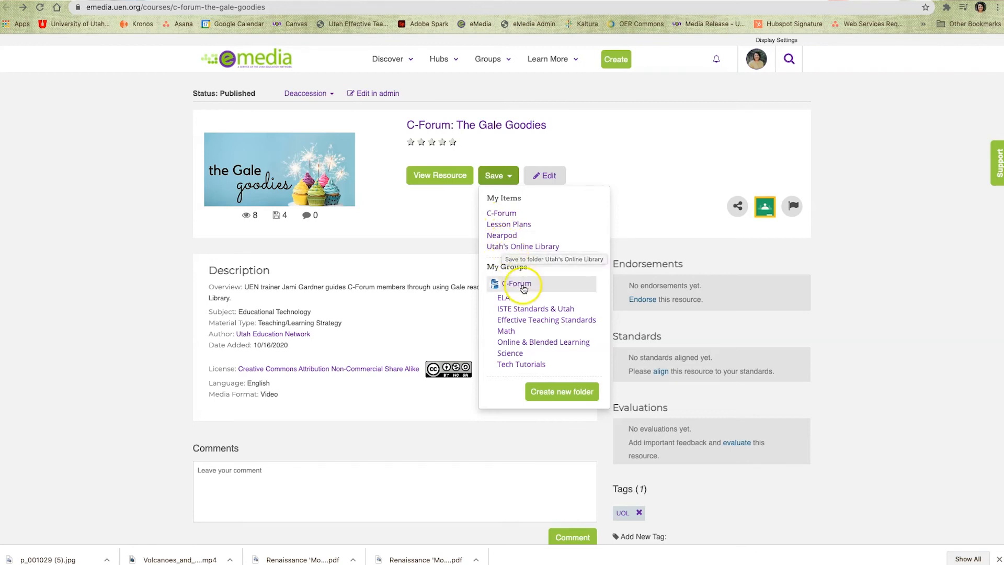
mouse_move(552, 389)
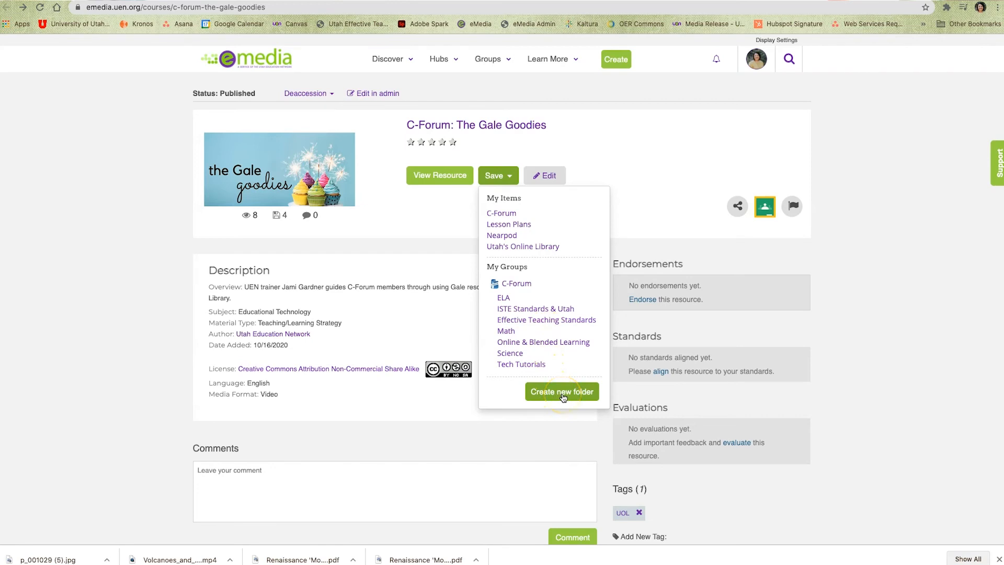
Create a 'Tech Tutorials' folder under My Items and save The Gale Goodies into it.
left_click(562, 391)
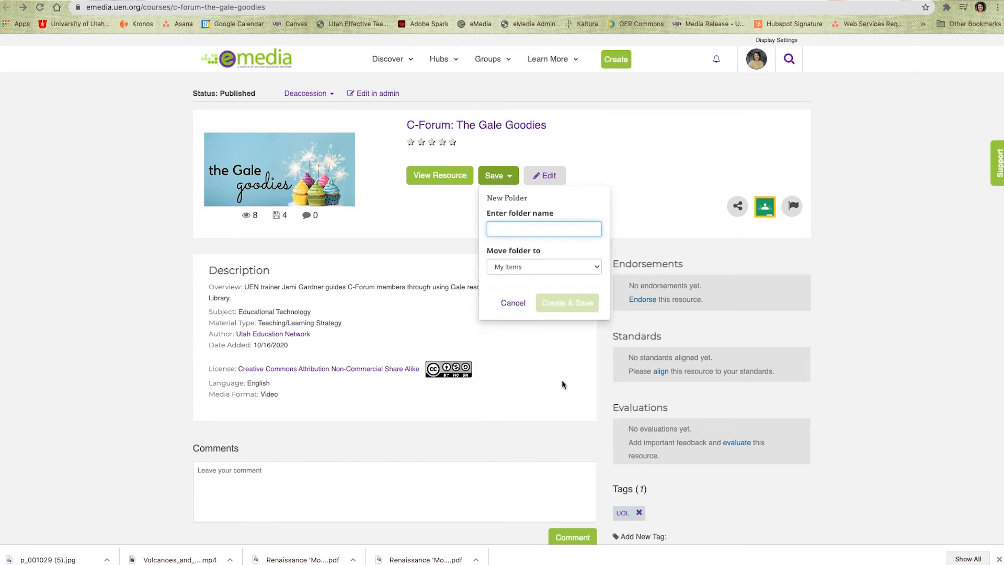
type("Tech Tu")
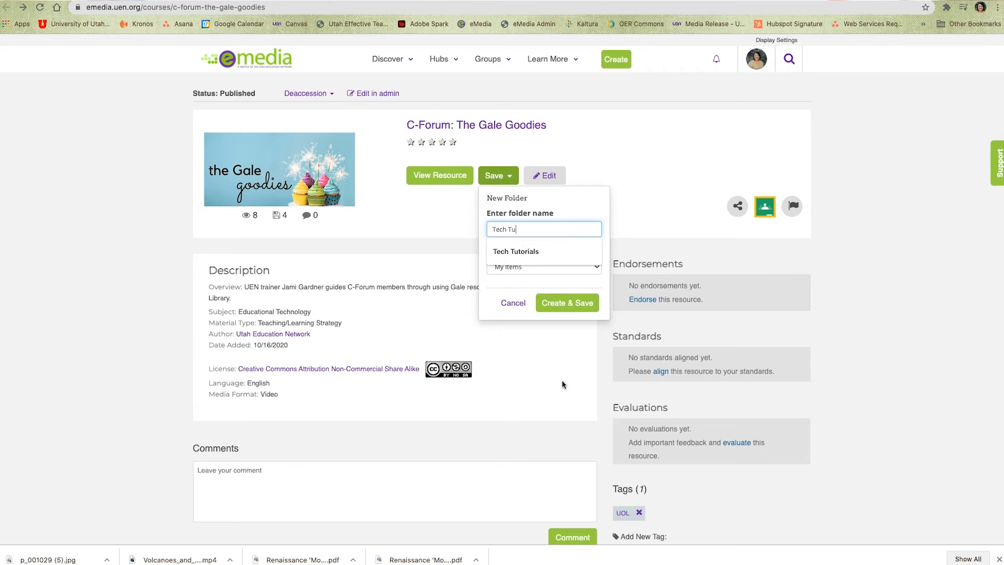
type("t")
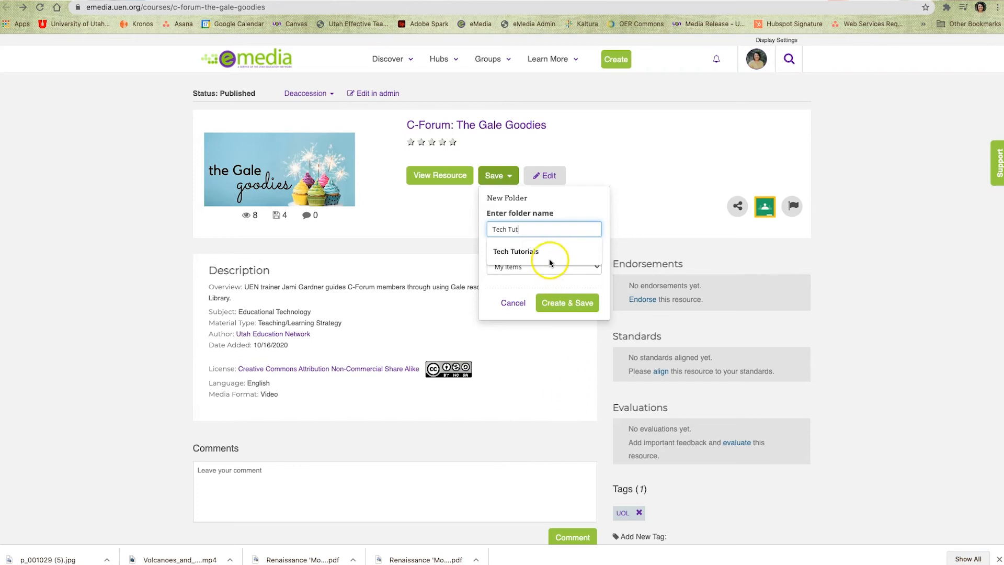
left_click(543, 266)
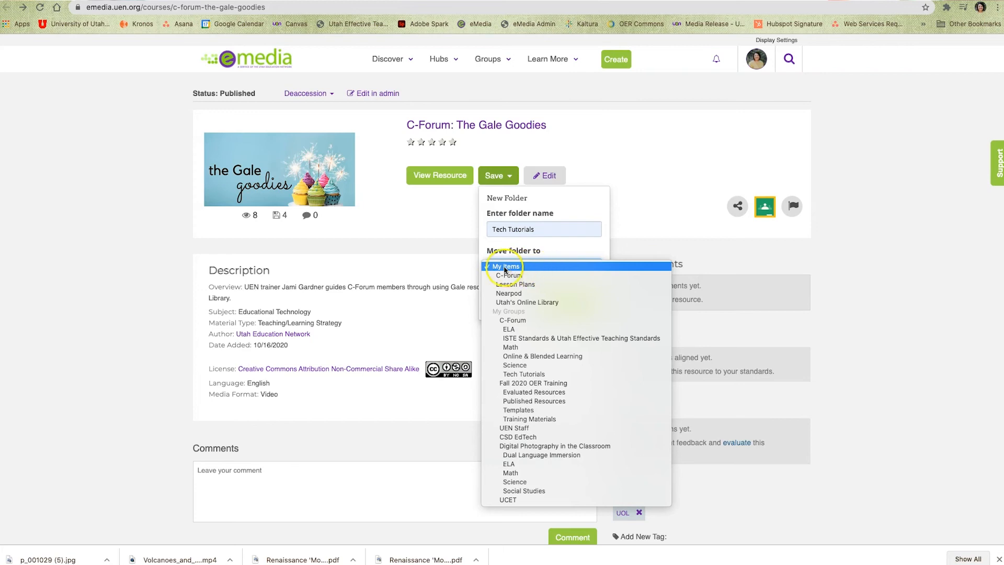
left_click(505, 267)
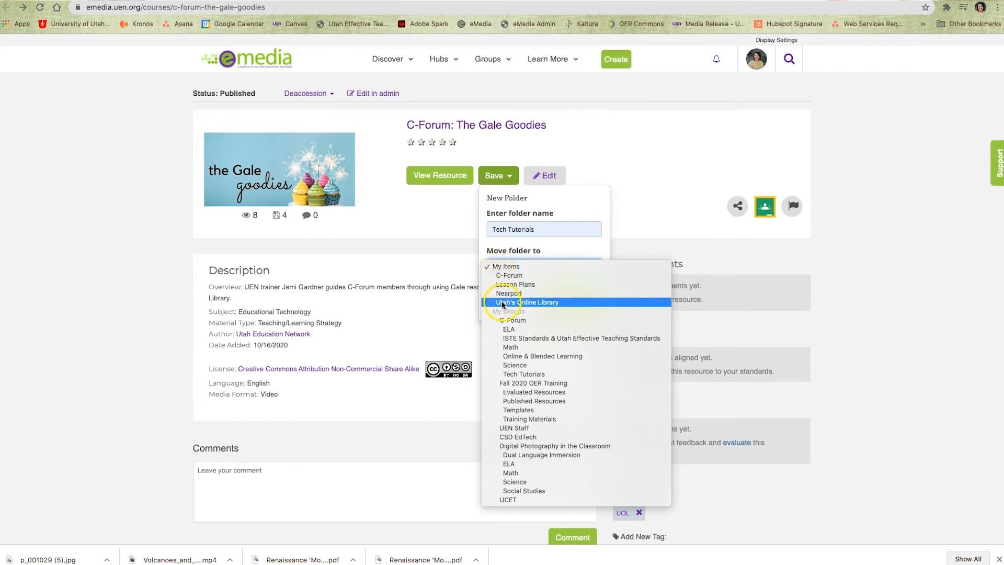
mouse_move(516, 285)
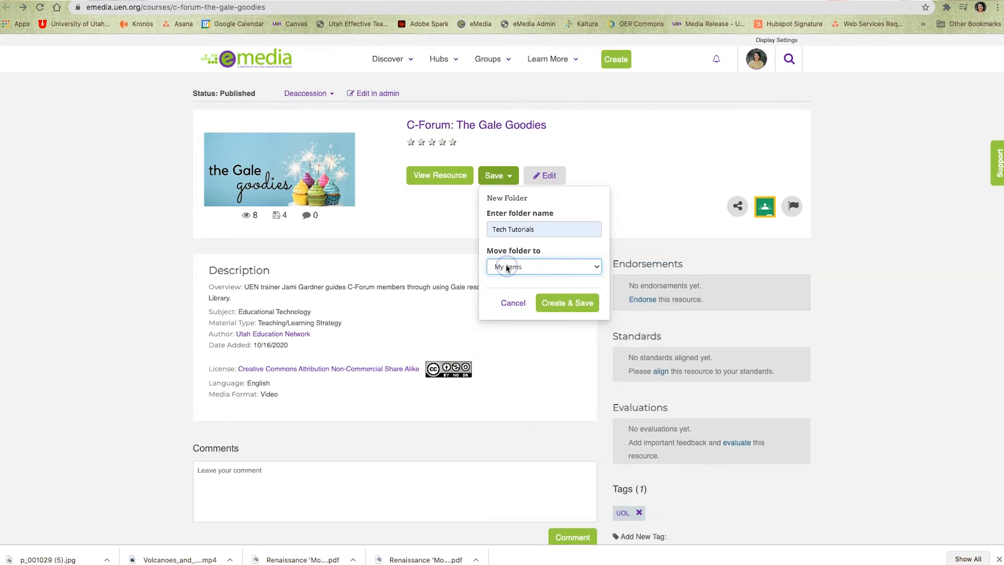
left_click(567, 302)
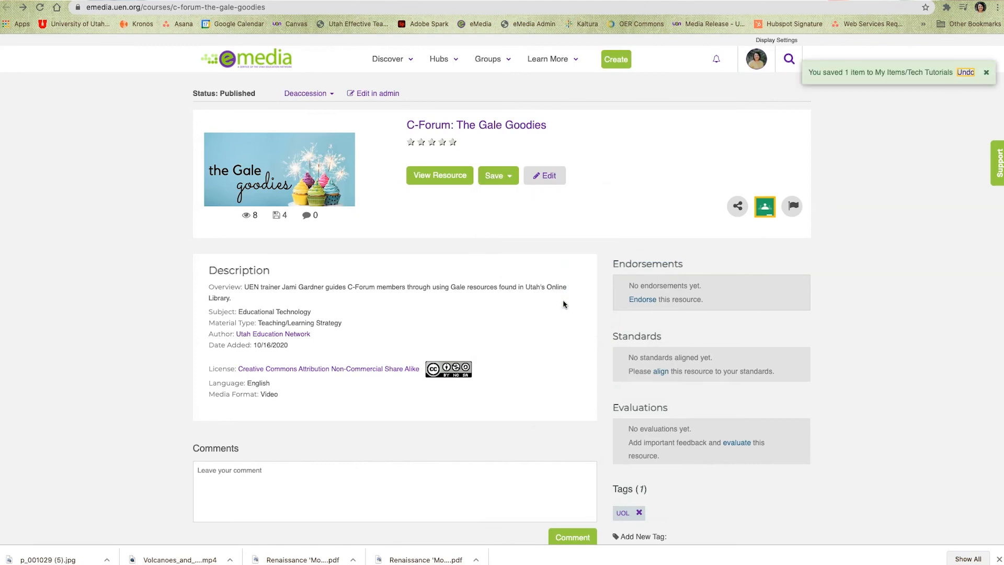
mouse_move(754, 61)
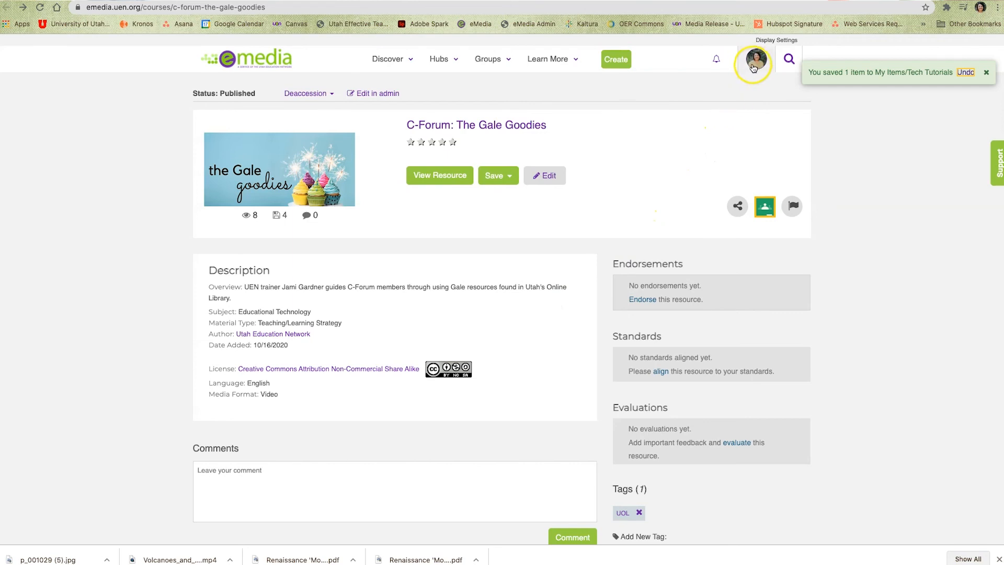
Go to My Items from the account menu and view the Tech Tutorials folder.
left_click(755, 59)
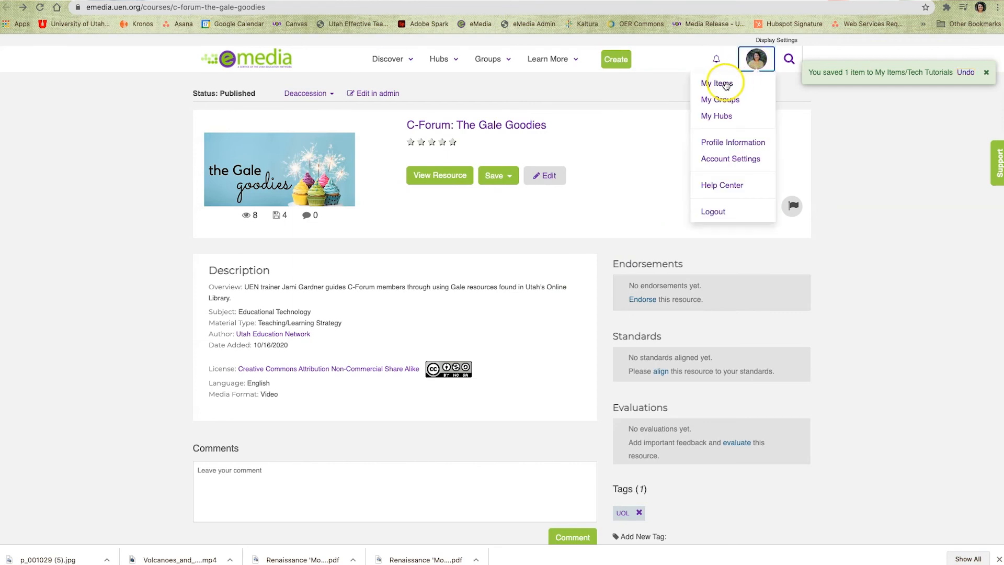
left_click(716, 84)
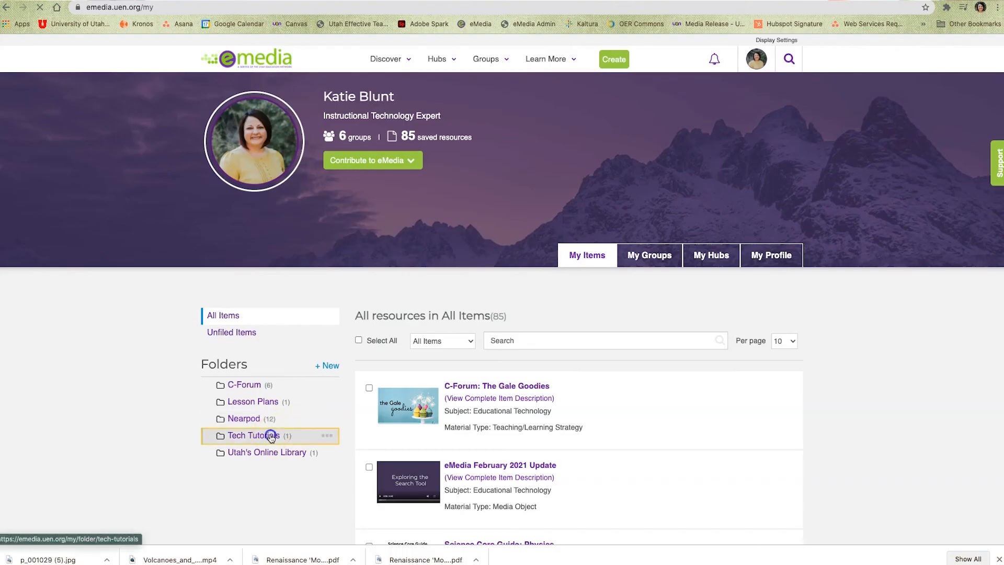
left_click(253, 435)
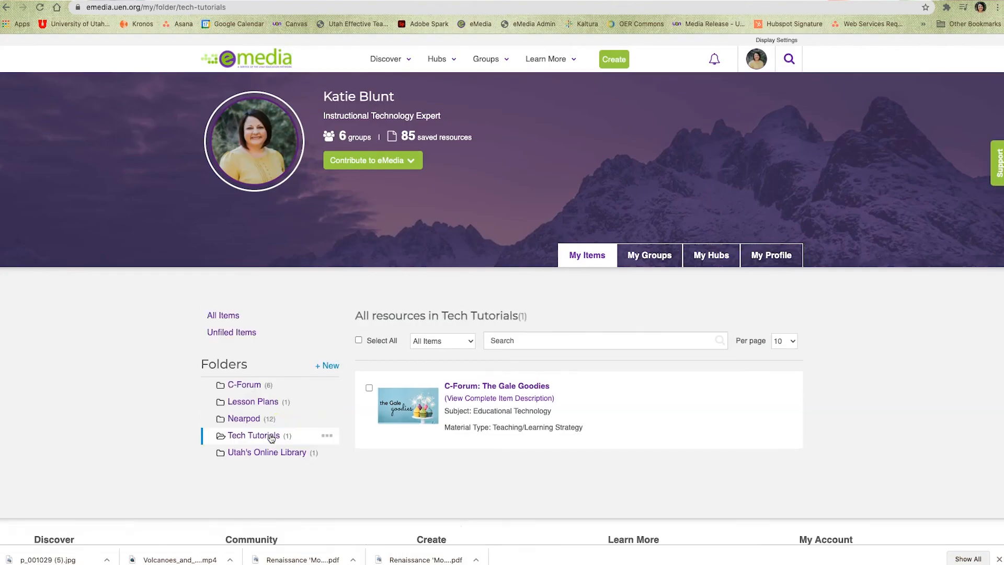
mouse_move(723, 59)
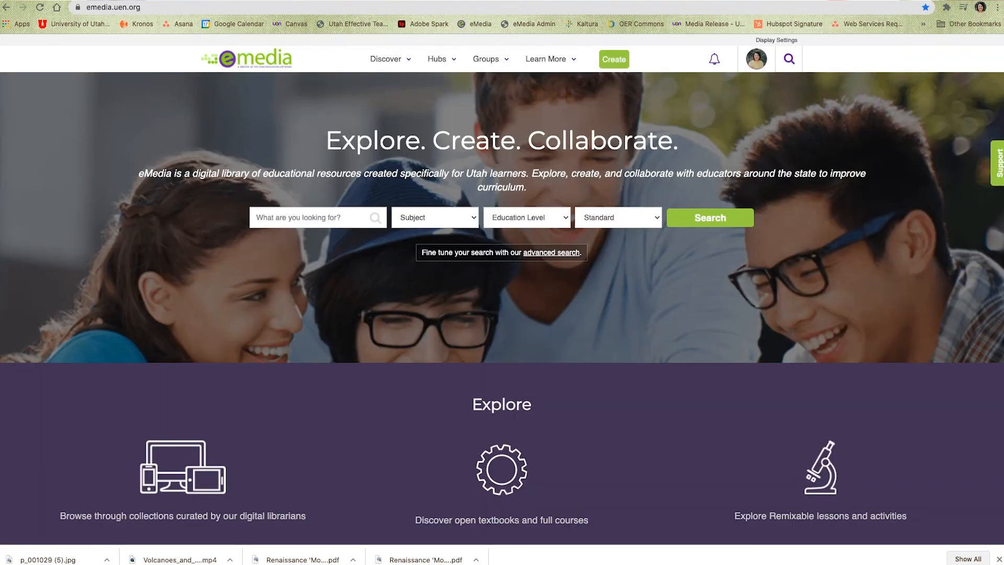
Choose the featured eMedia Getting Started hub from the Hubs menu.
left_click(436, 59)
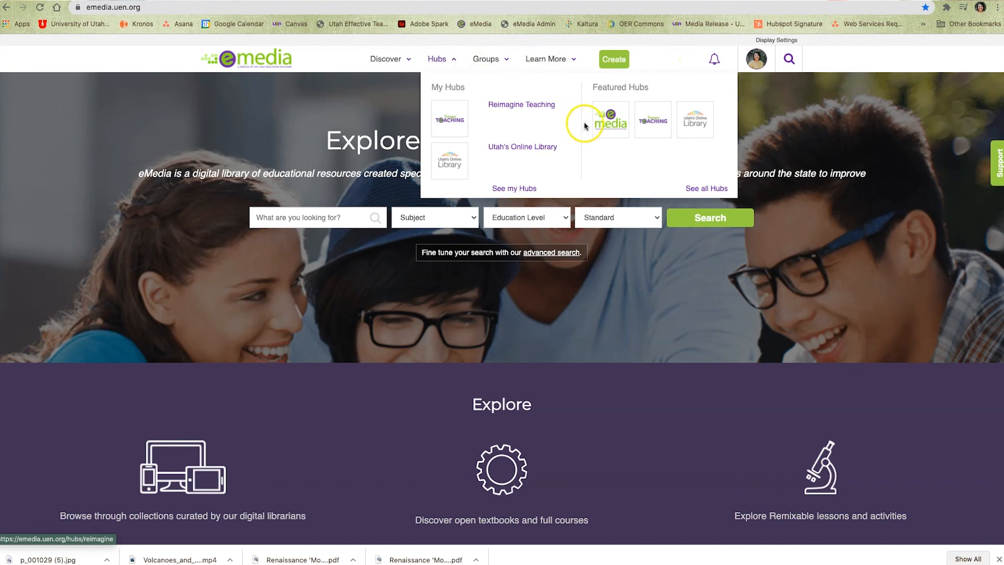
left_click(611, 120)
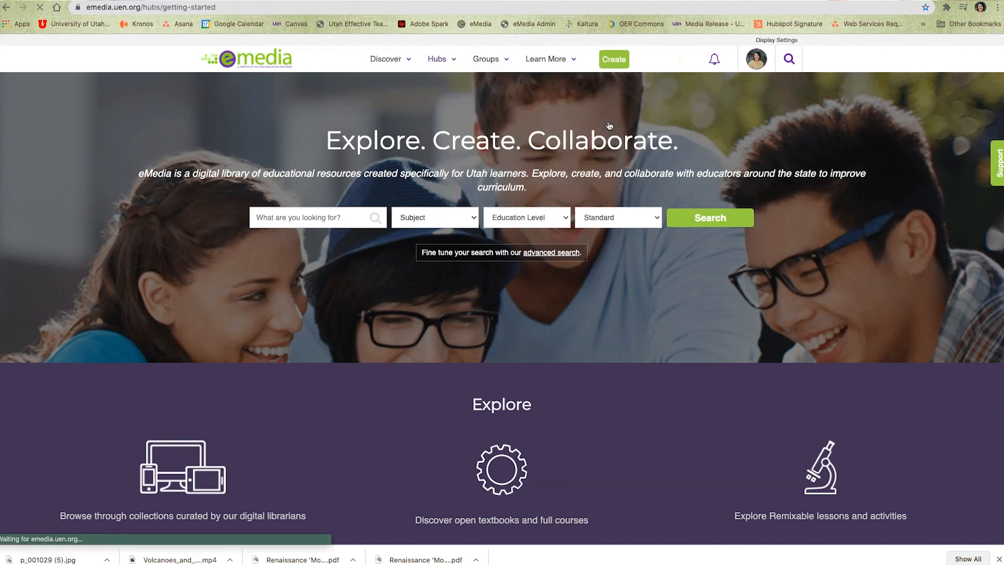